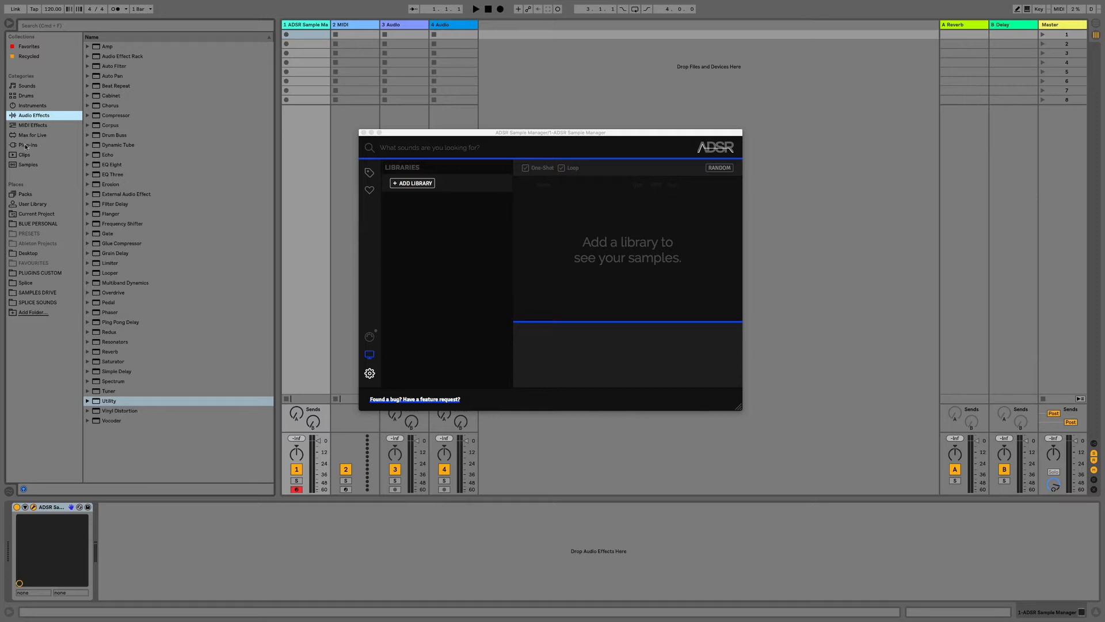
# Show Plug-ins in the browser and expand the ADSR folder to reach Sample Manager.
pyautogui.click(29, 145)
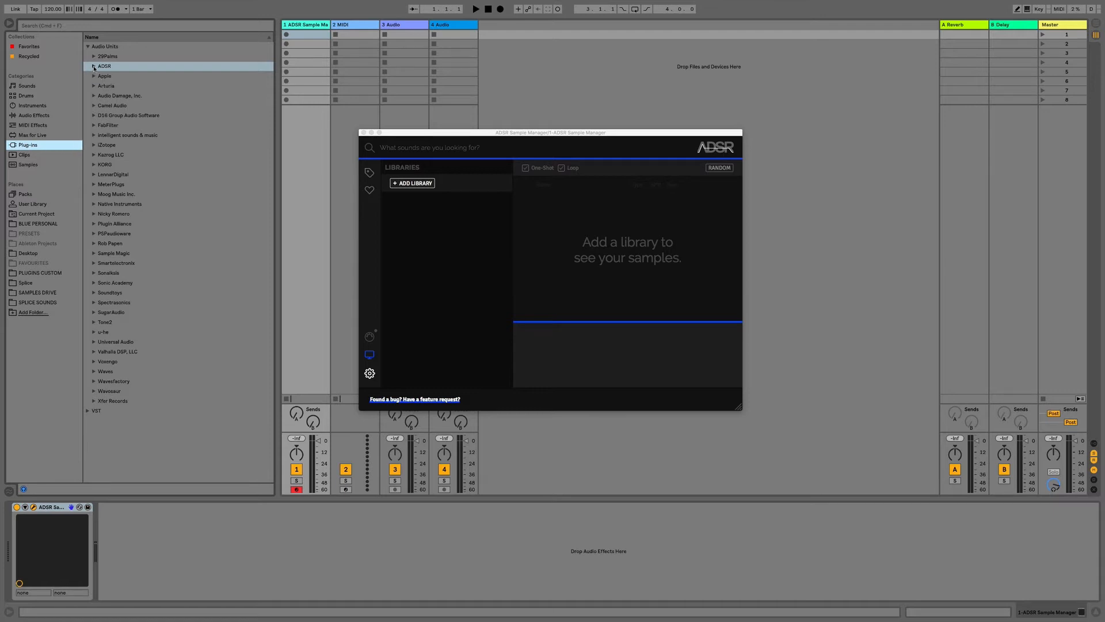
pyautogui.click(94, 66)
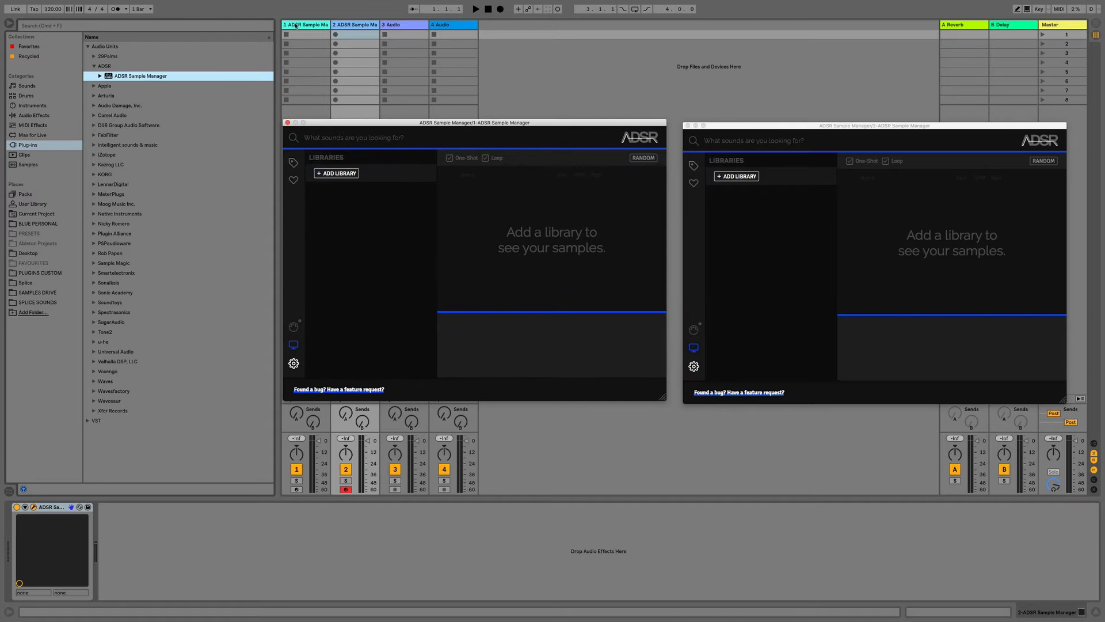
# Select the second Sample Manager track and hide the browser.
pyautogui.click(355, 25)
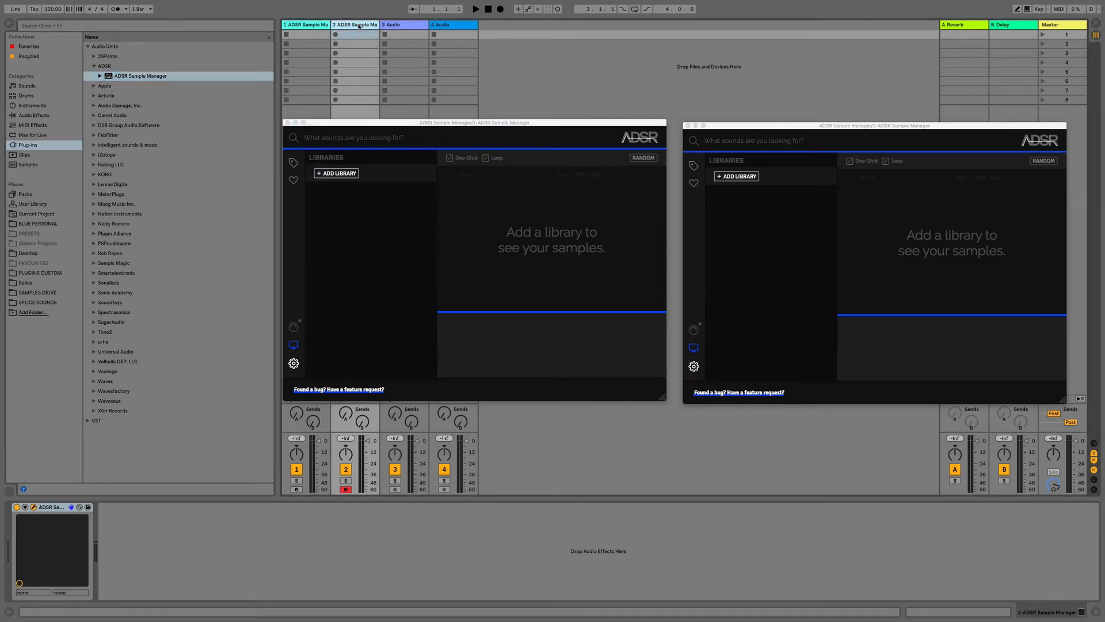
pyautogui.moveTo(431, 296)
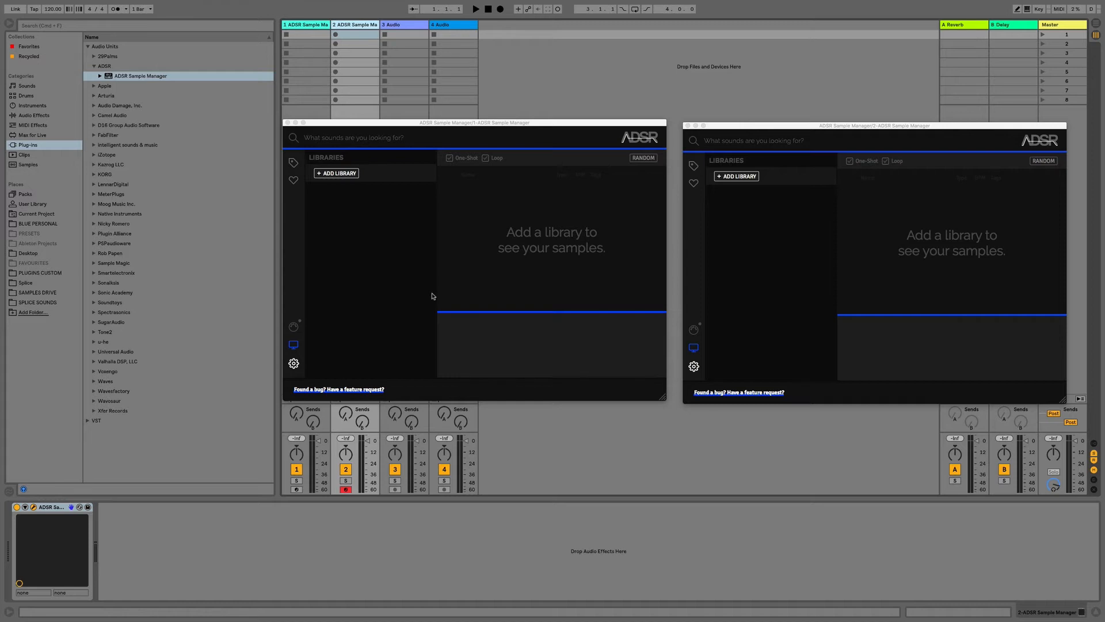
pyautogui.moveTo(13, 23)
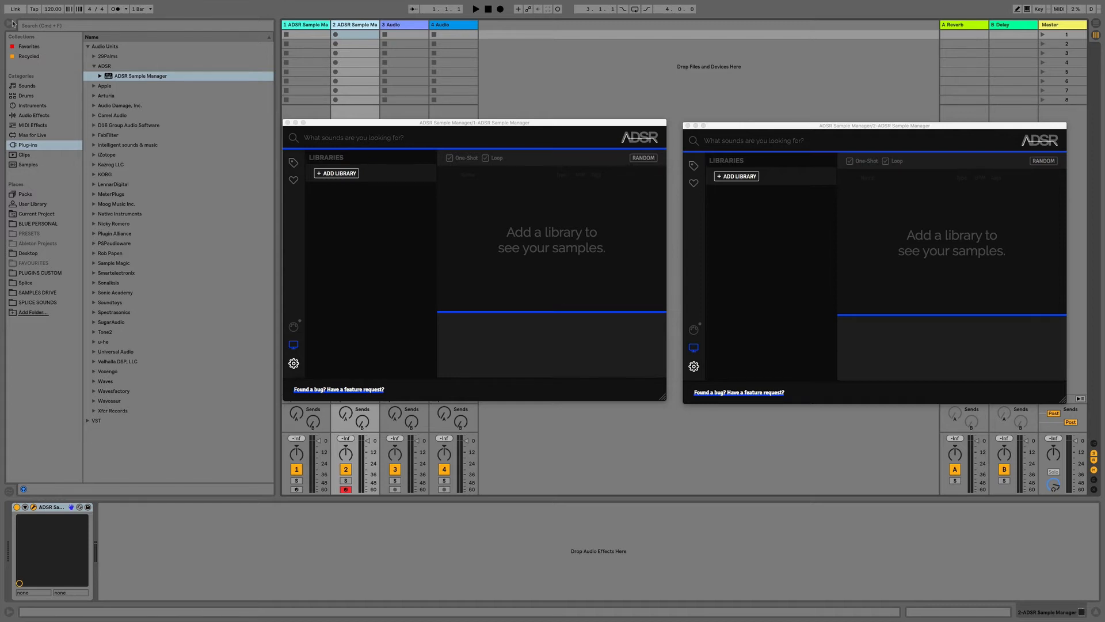
pyautogui.click(12, 23)
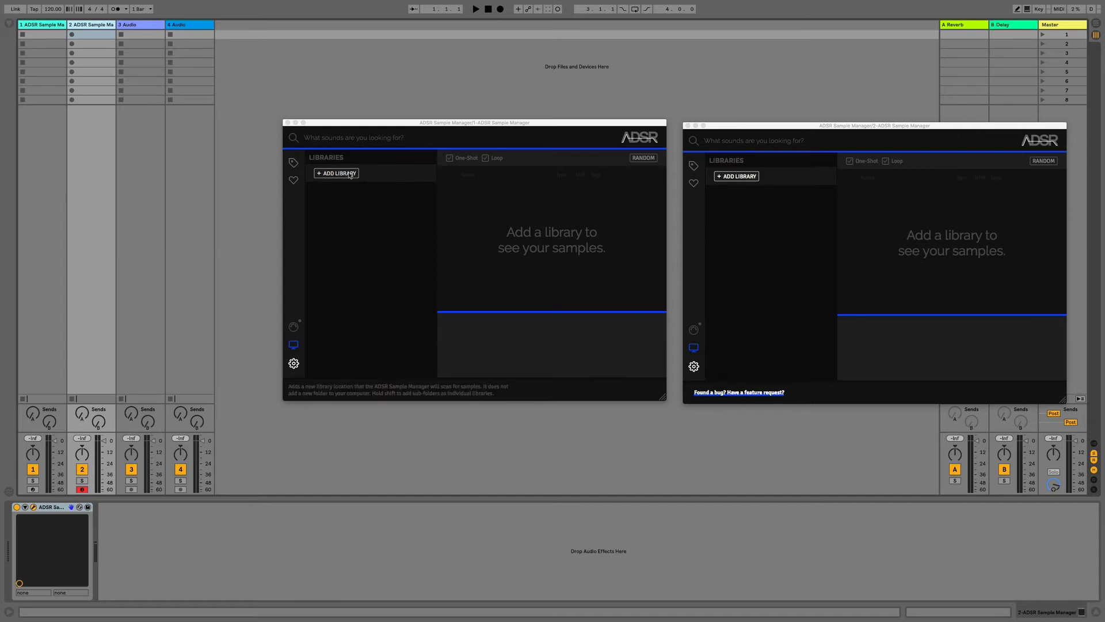
# Add Desktop > Samples > My Recycled Sounds as a library in the first Sample Manager.
pyautogui.click(336, 174)
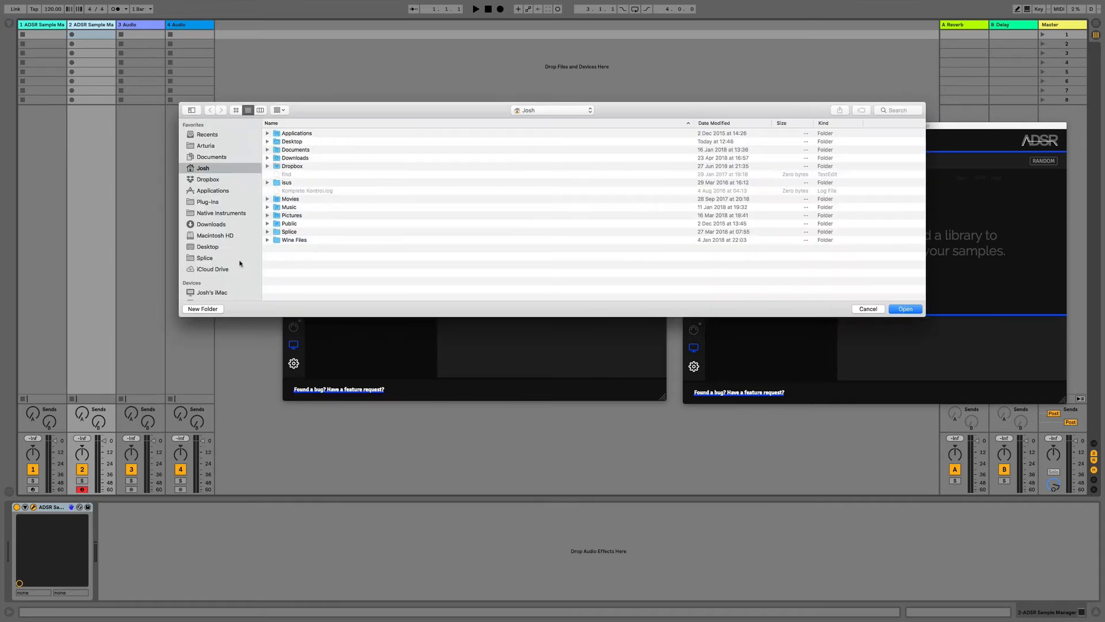
pyautogui.click(207, 247)
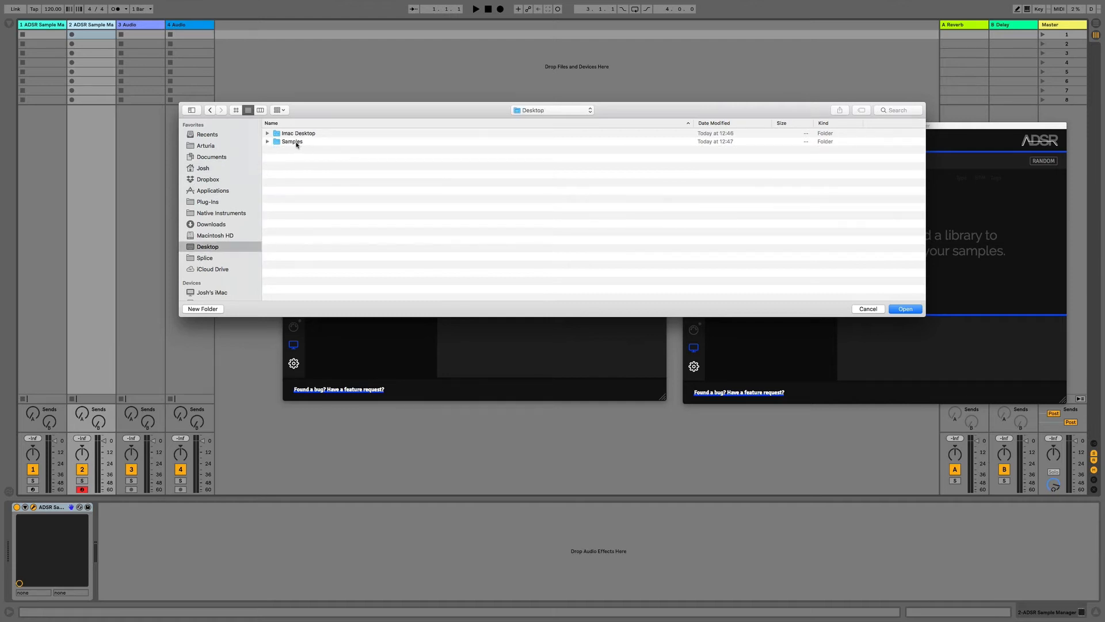
pyautogui.click(292, 141)
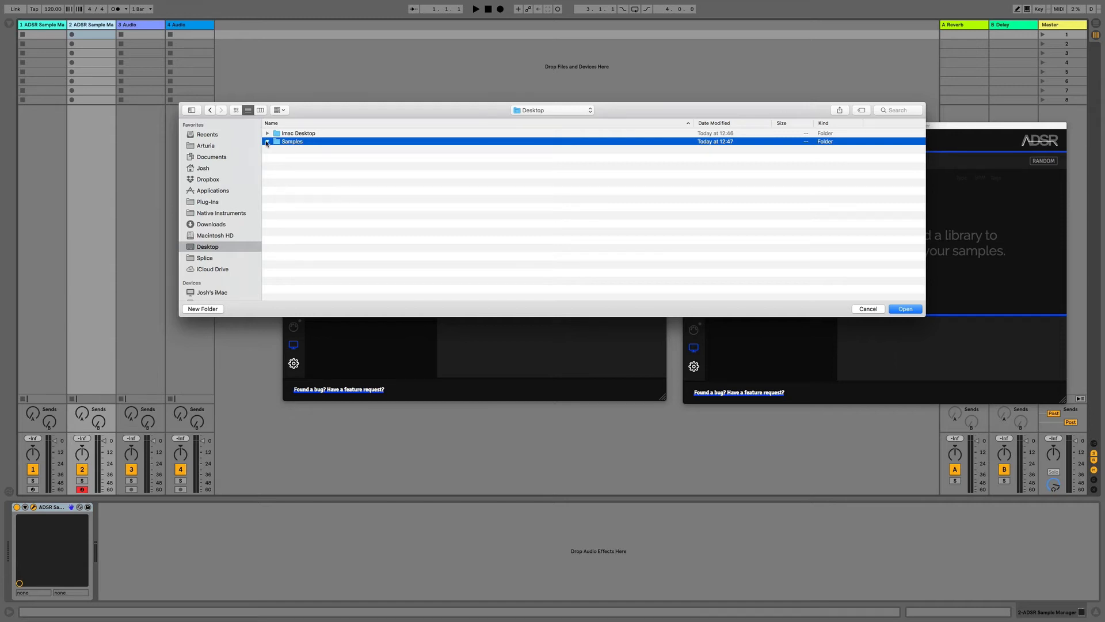
pyautogui.click(267, 142)
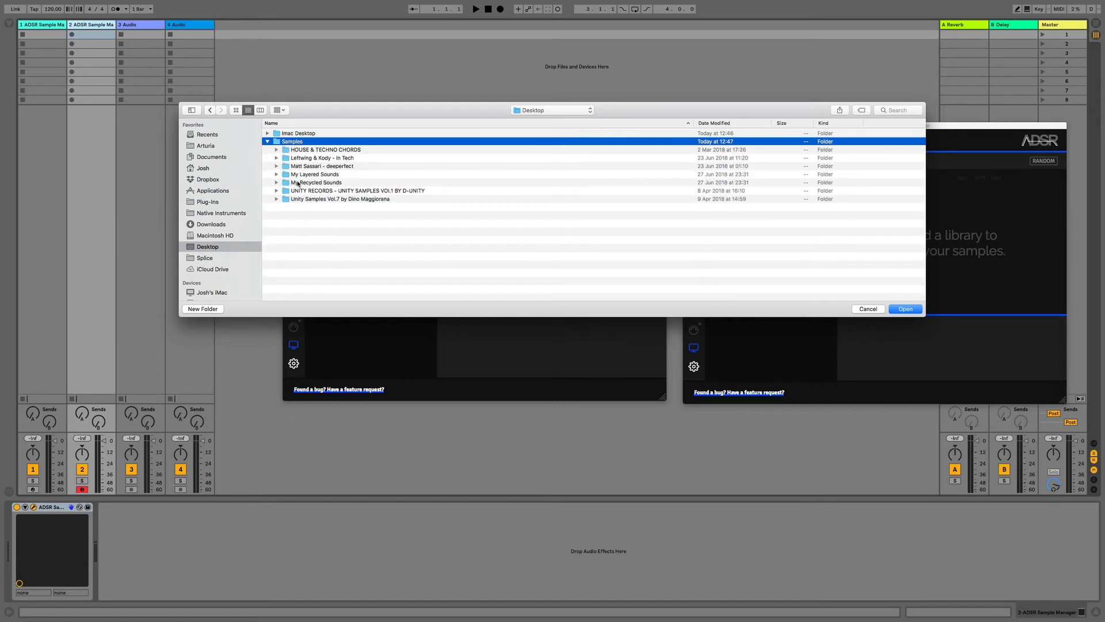
pyautogui.click(316, 182)
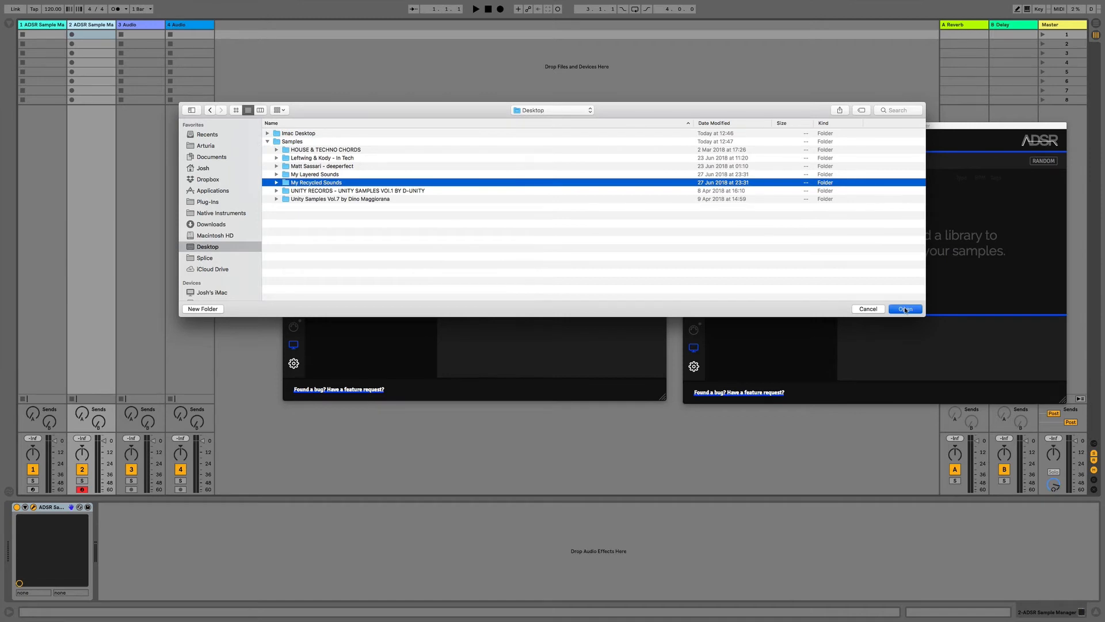
pyautogui.click(905, 309)
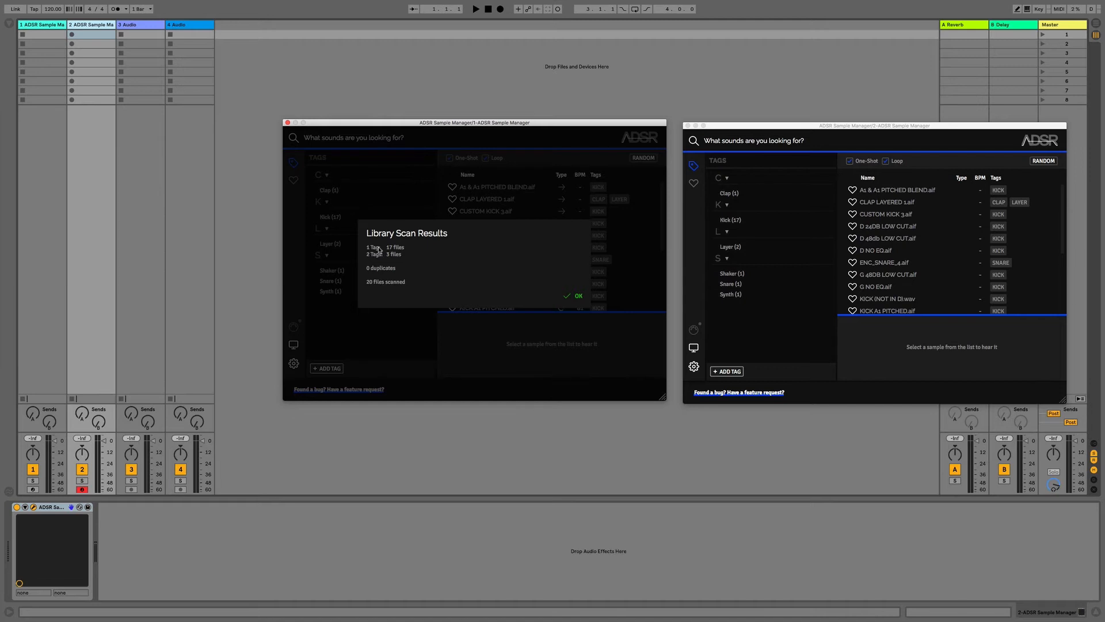
pyautogui.moveTo(407, 253)
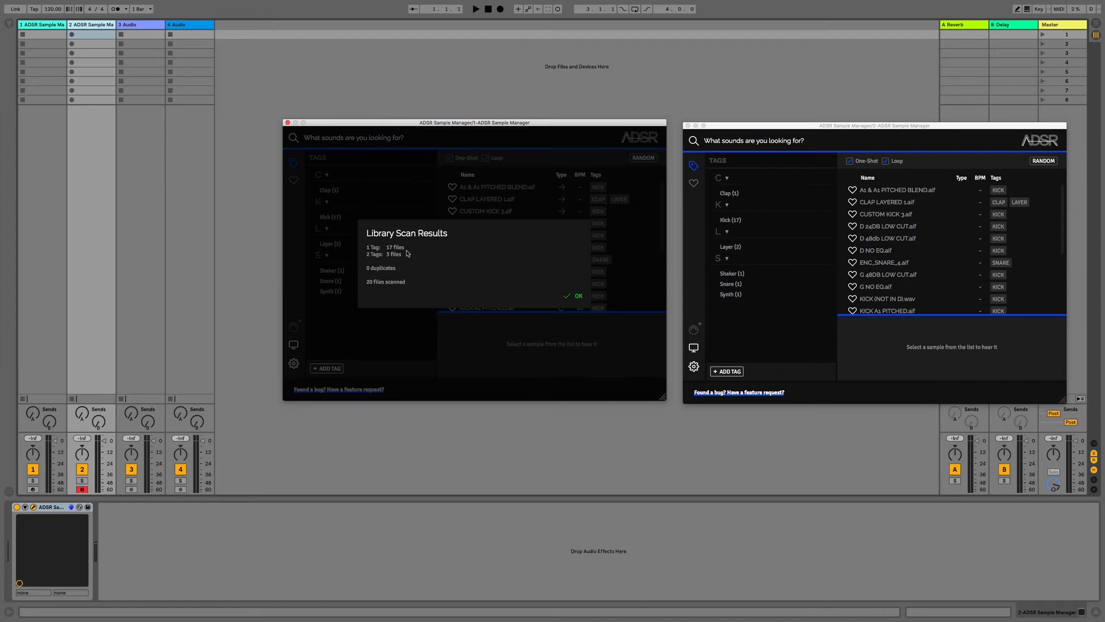
# Click OK on the Library Scan Results for My Recycled Sounds.
pyautogui.click(574, 296)
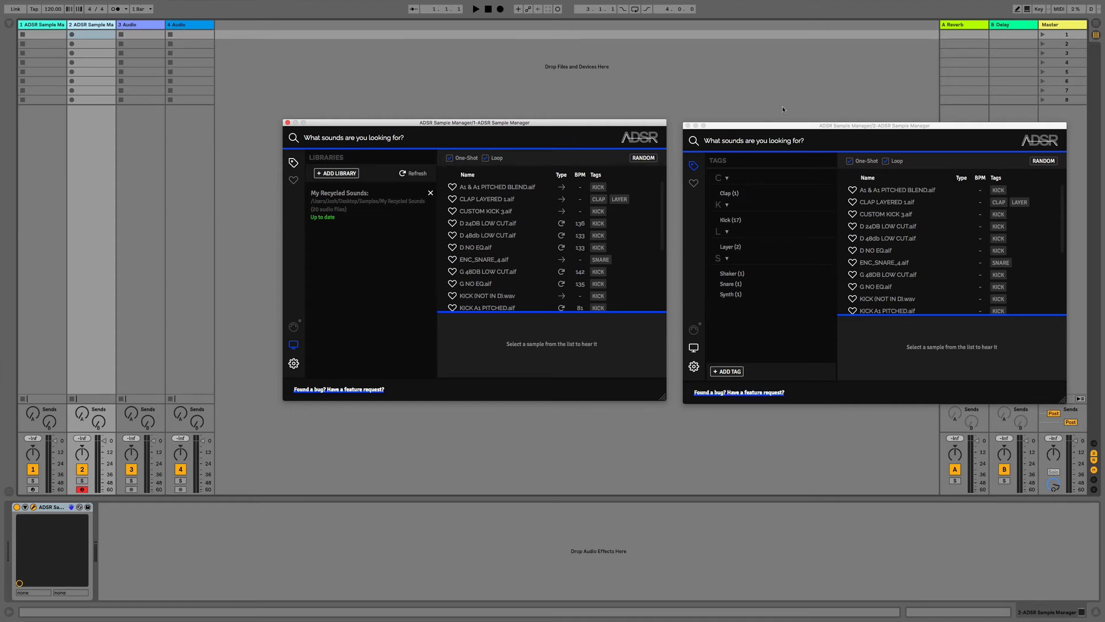
pyautogui.moveTo(514, 171)
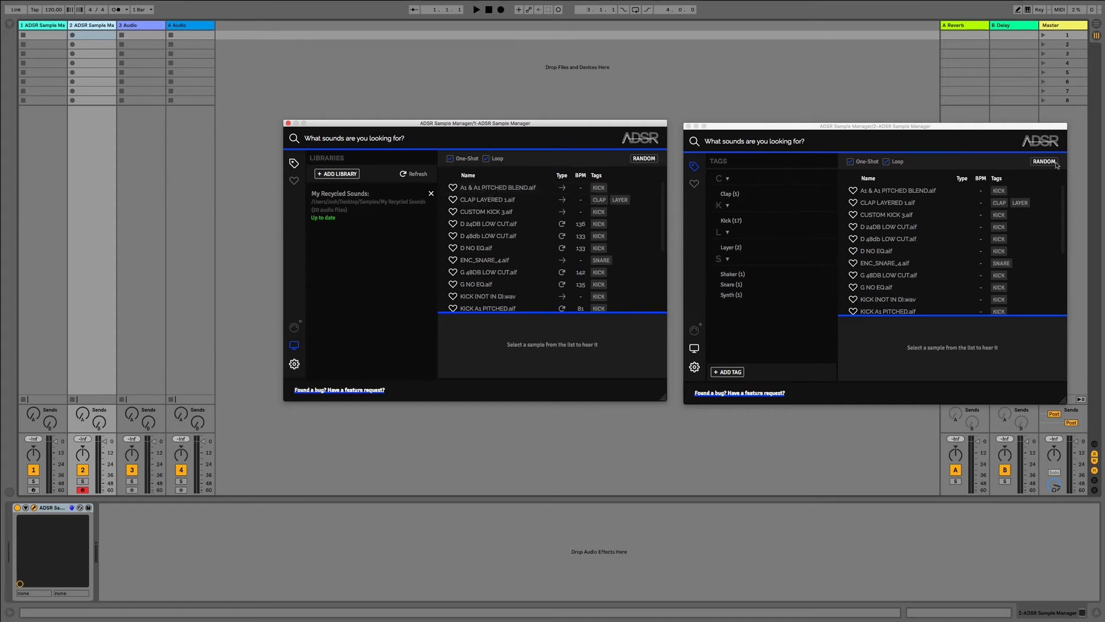
pyautogui.moveTo(739, 170)
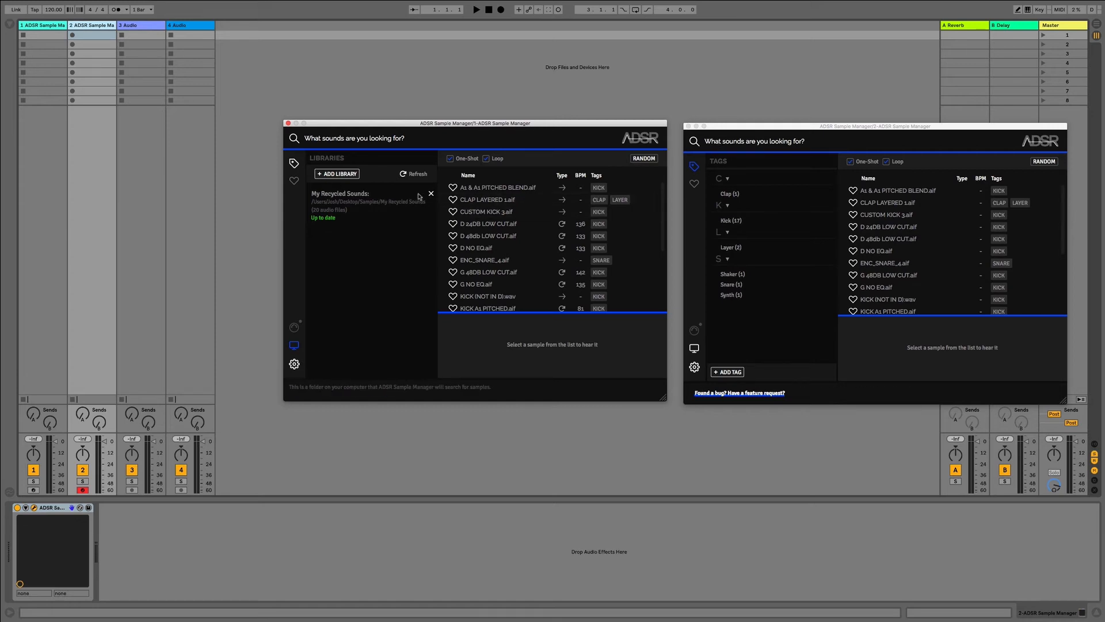
pyautogui.moveTo(411, 202)
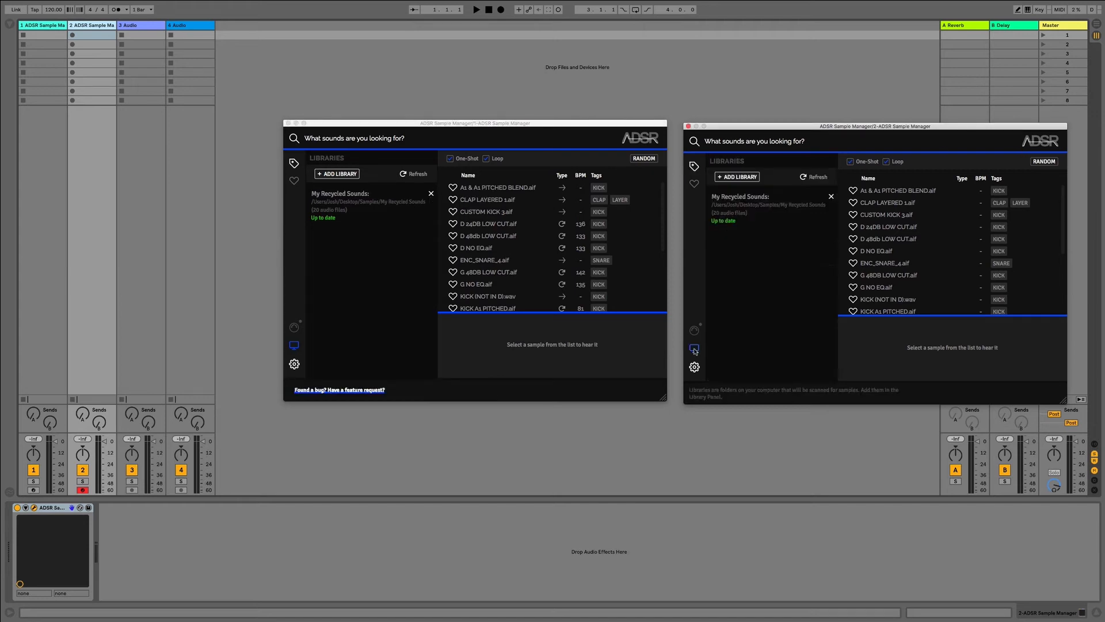
pyautogui.moveTo(737, 176)
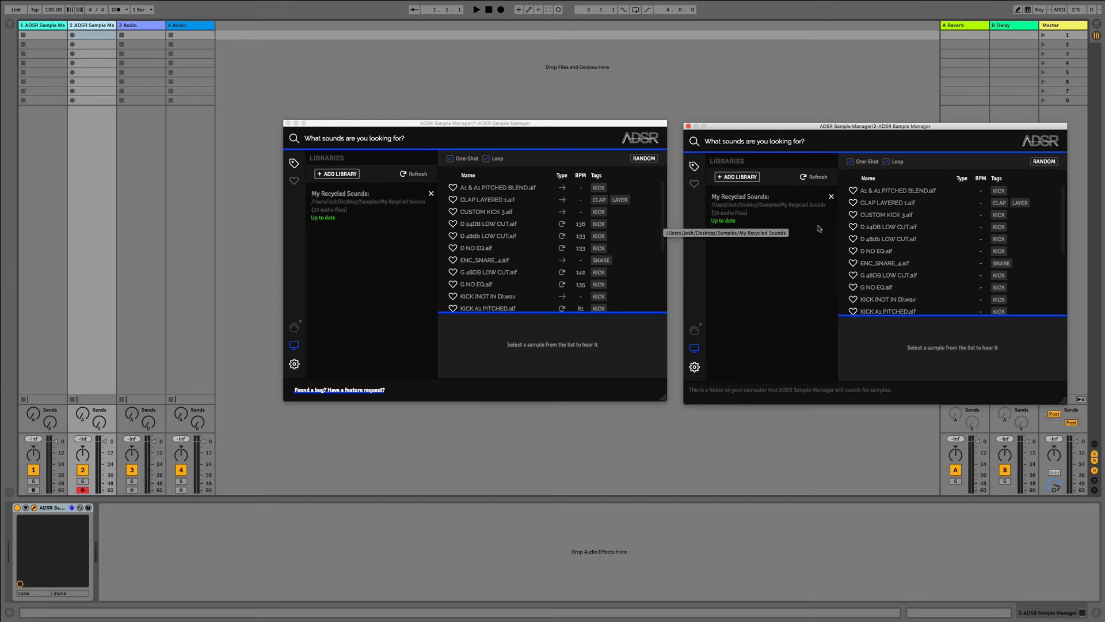
pyautogui.moveTo(737, 177)
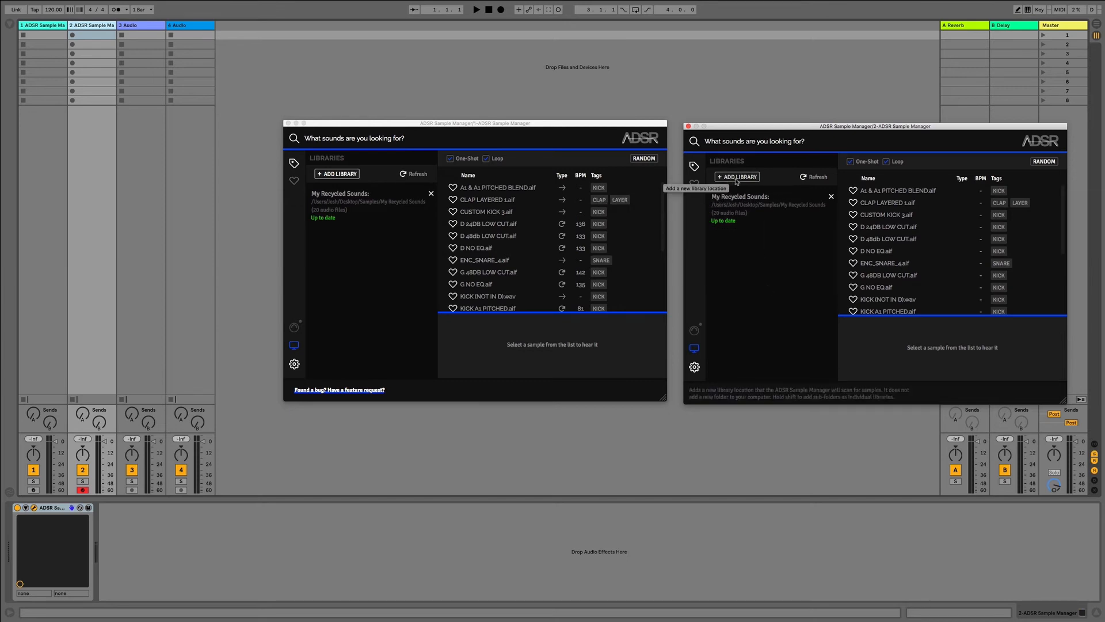
# Add the Desktop Samples folder as a library in the second Sample Manager.
pyautogui.click(737, 177)
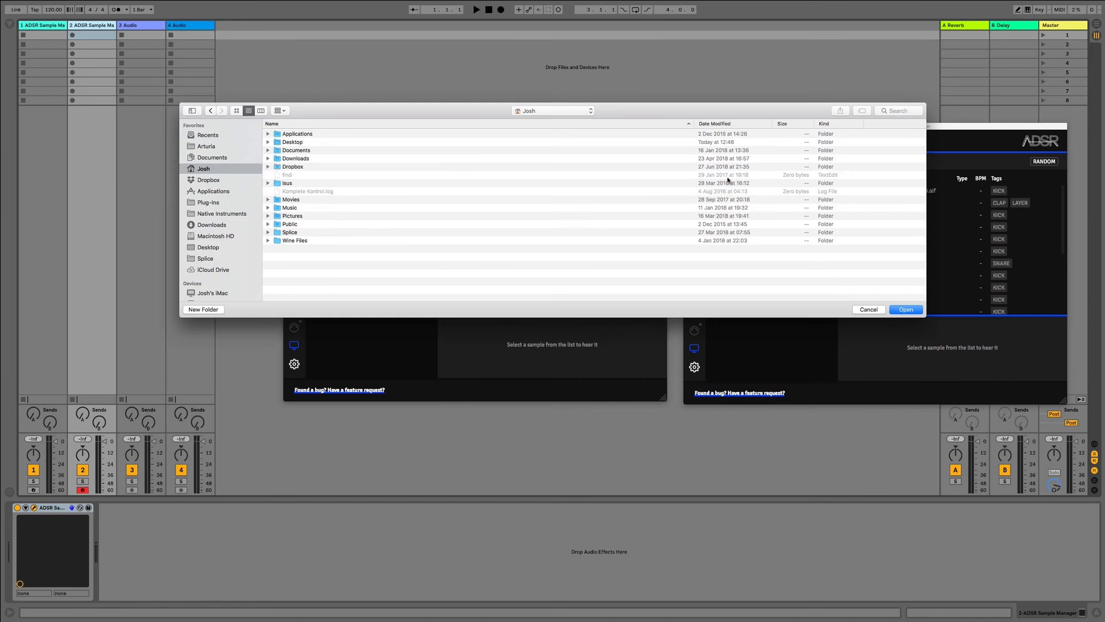
pyautogui.click(207, 247)
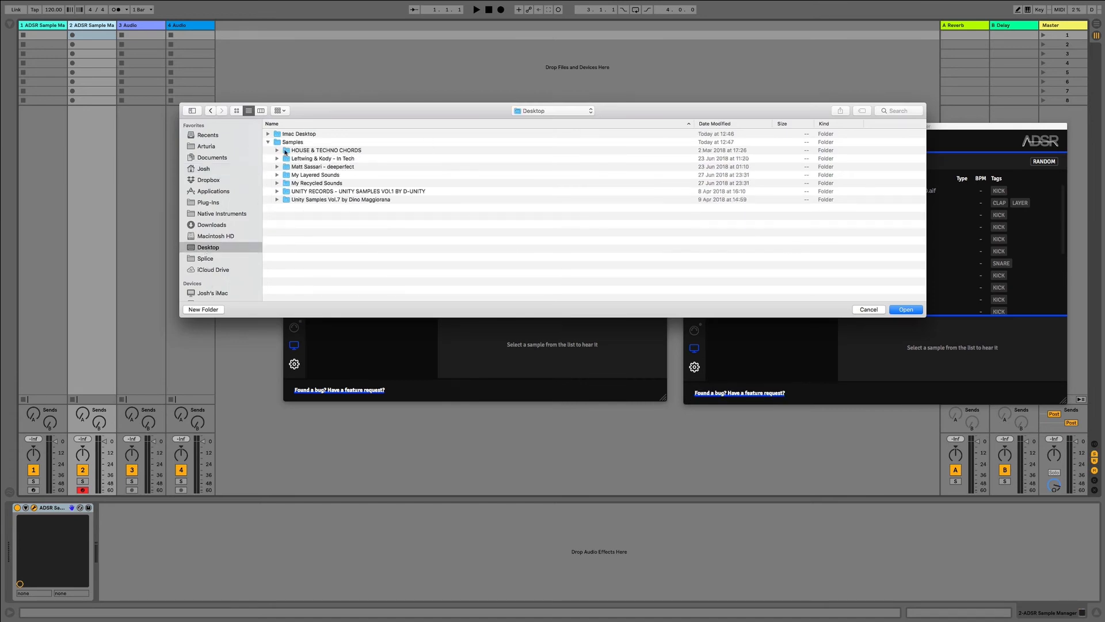
pyautogui.click(292, 142)
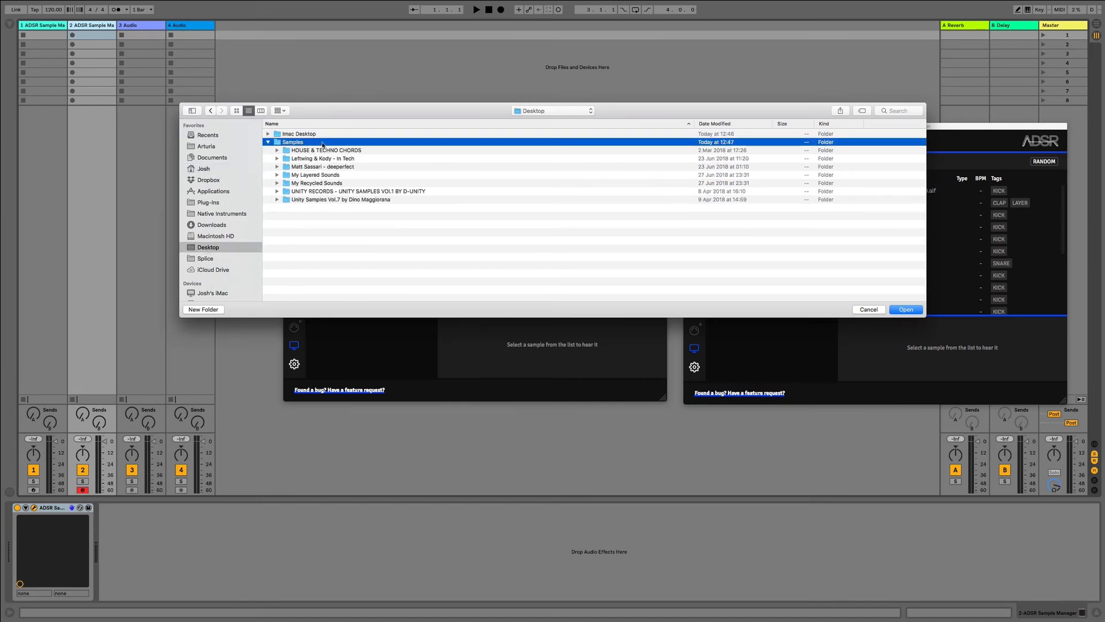
pyautogui.click(277, 150)
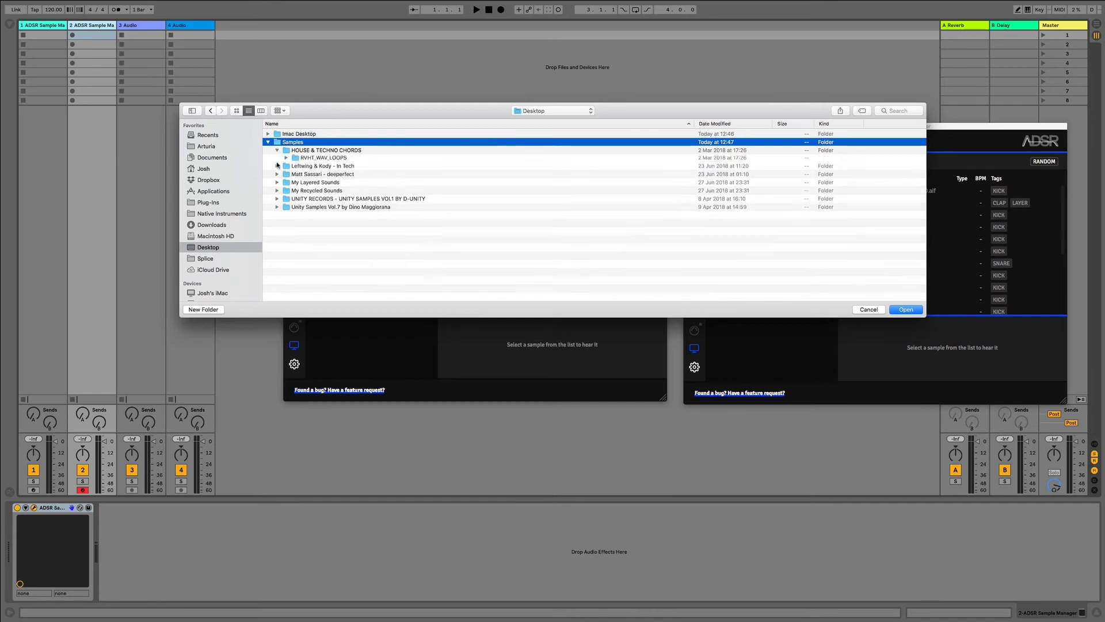
pyautogui.click(277, 174)
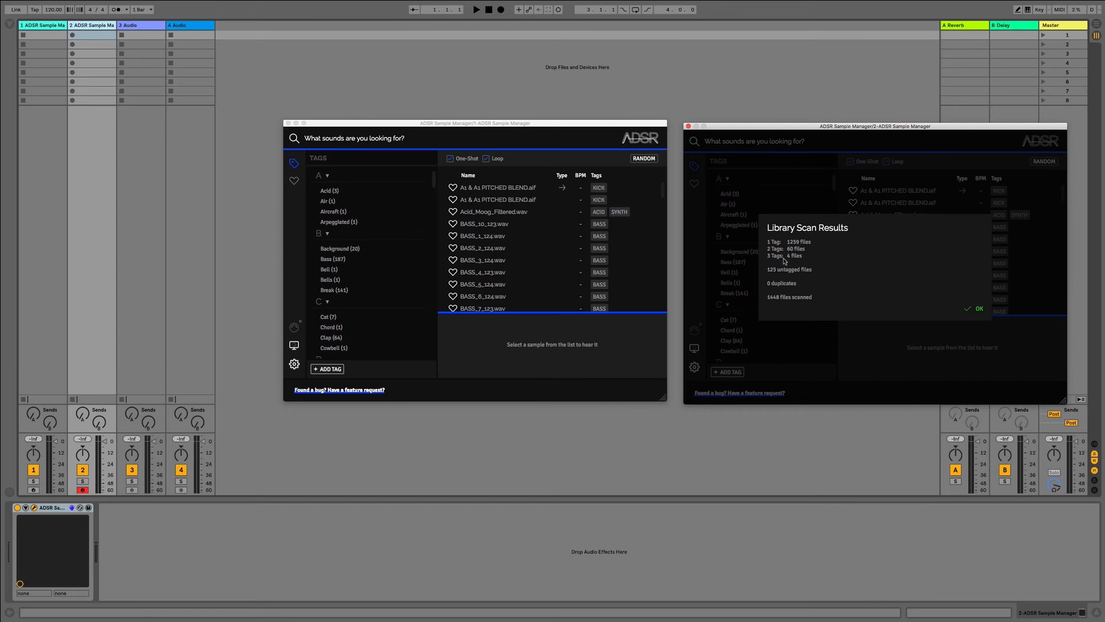
pyautogui.moveTo(802, 282)
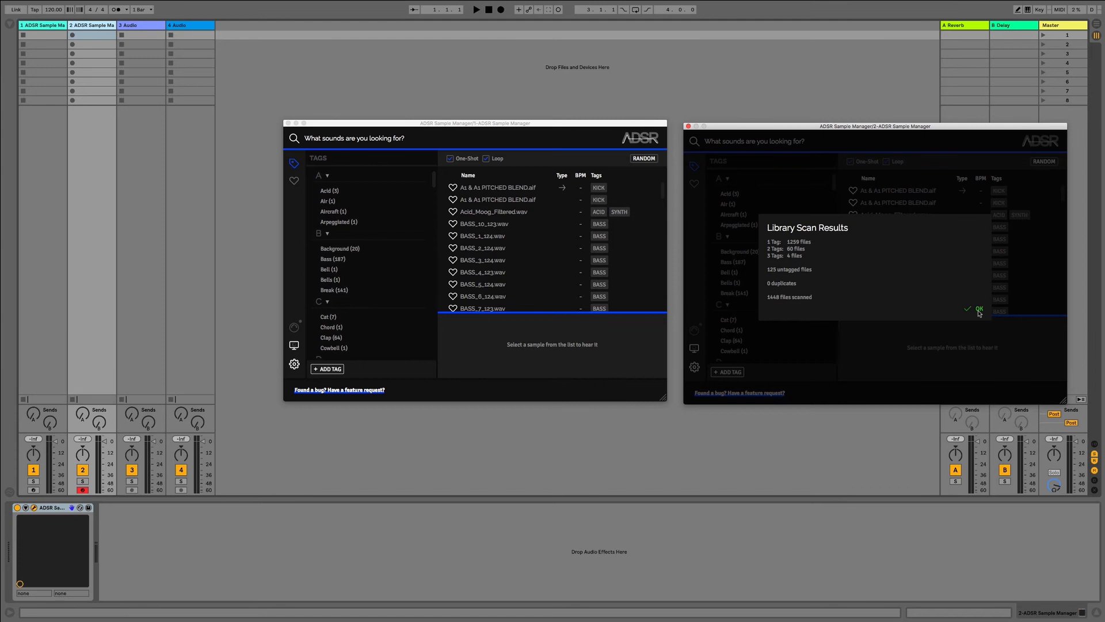
# Click OK on the Samples library scan results (1448 files, 125 untagged).
pyautogui.click(979, 309)
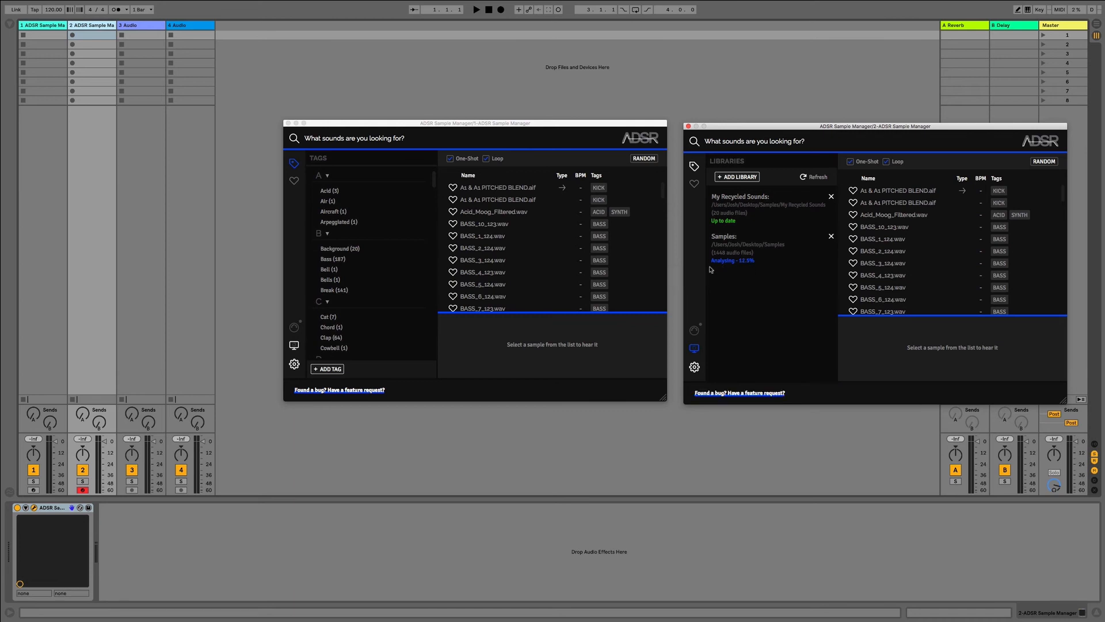
# Cancel adding another library, then refresh the second Sample Manager's changed libraries.
pyautogui.click(189, 25)
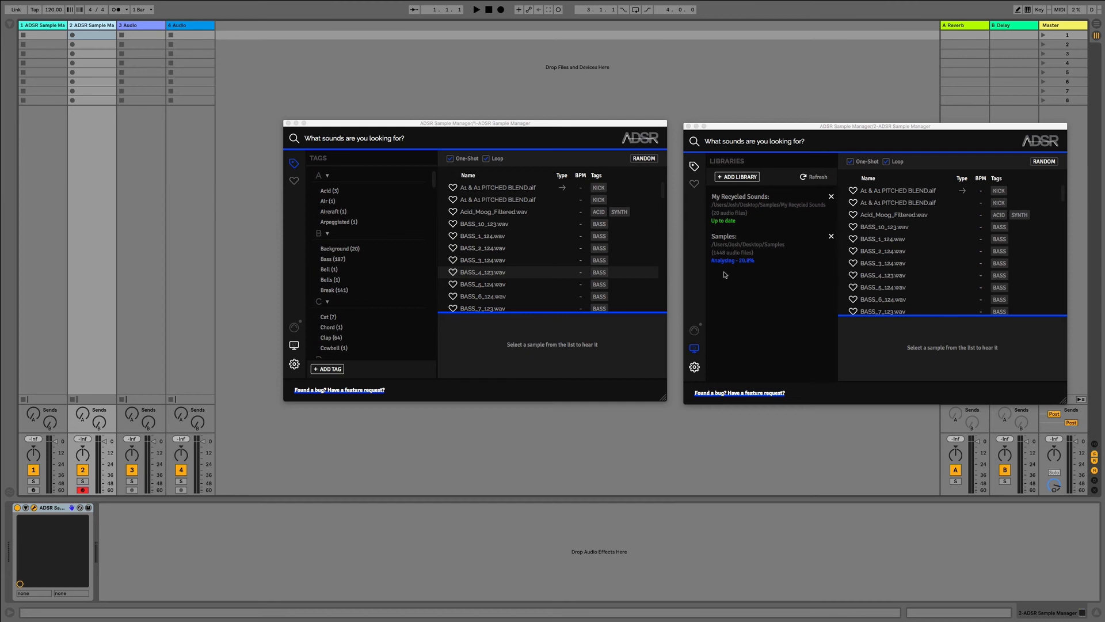
pyautogui.moveTo(902, 216)
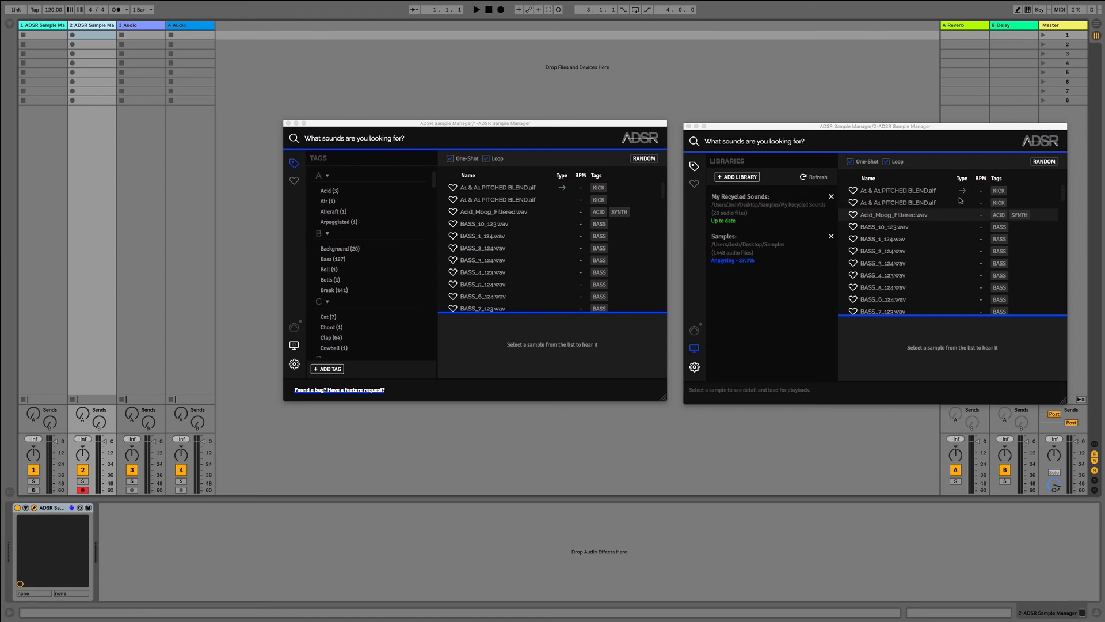
pyautogui.moveTo(960, 203)
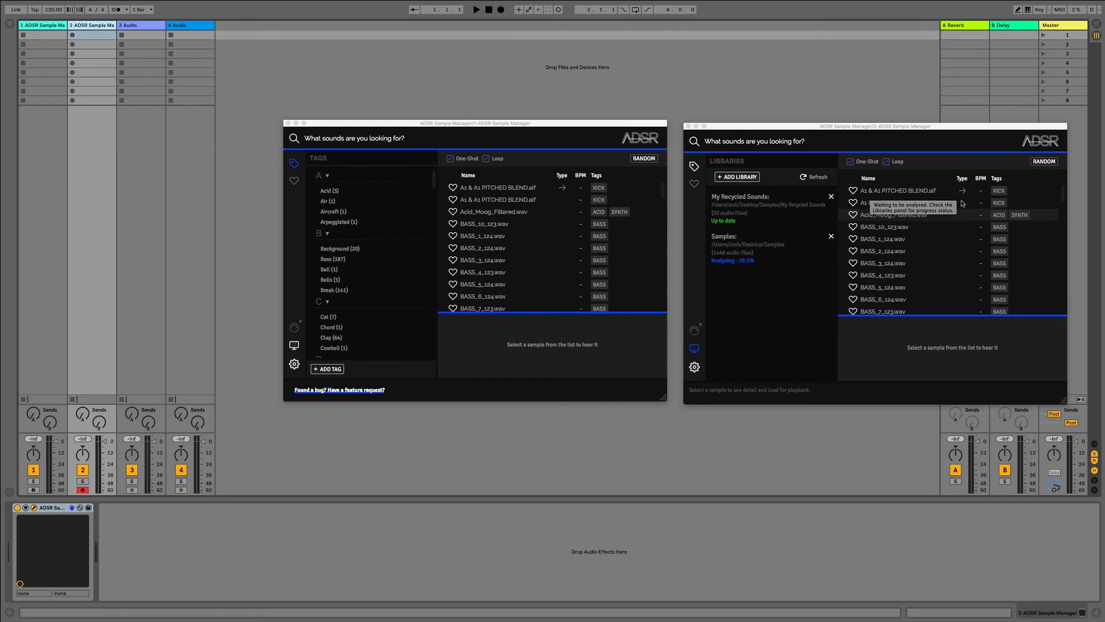
pyautogui.scroll(-3)
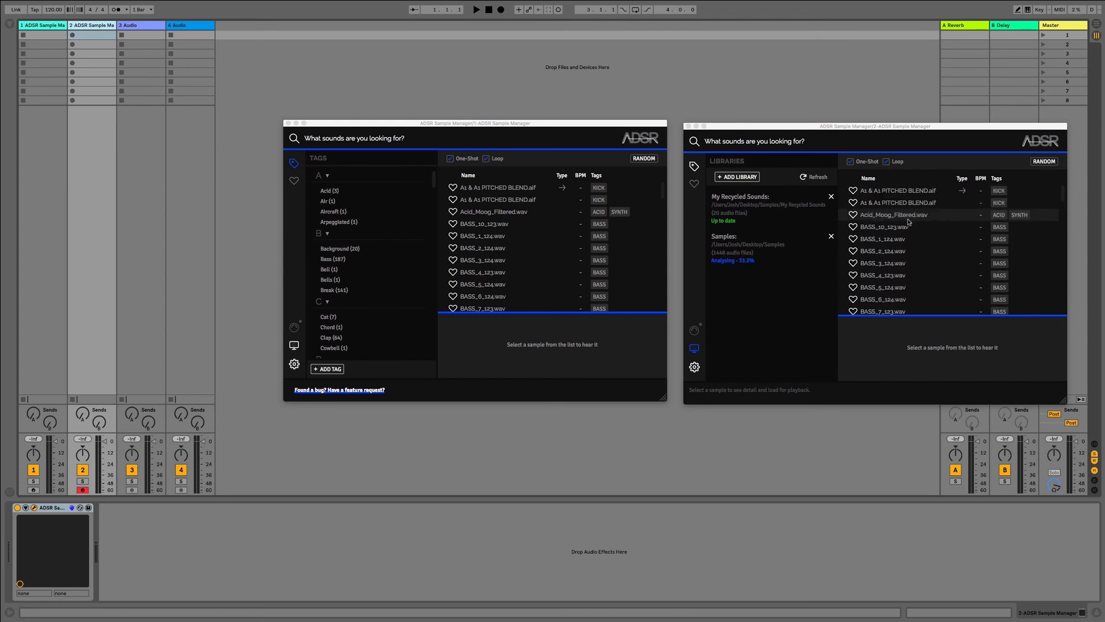
pyautogui.moveTo(910, 215)
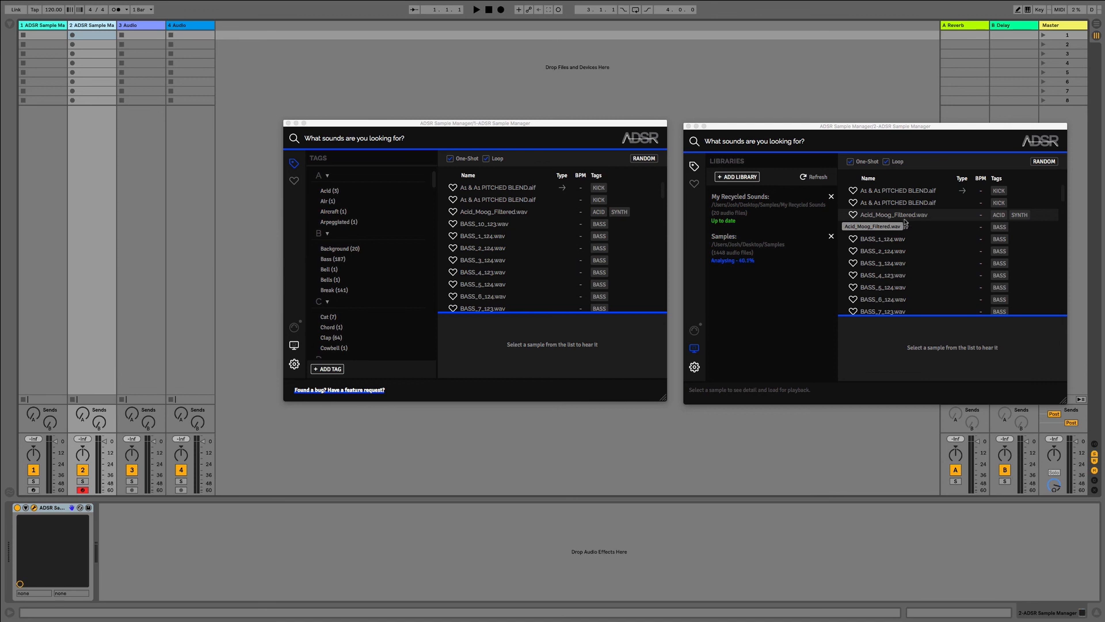
pyautogui.moveTo(789, 216)
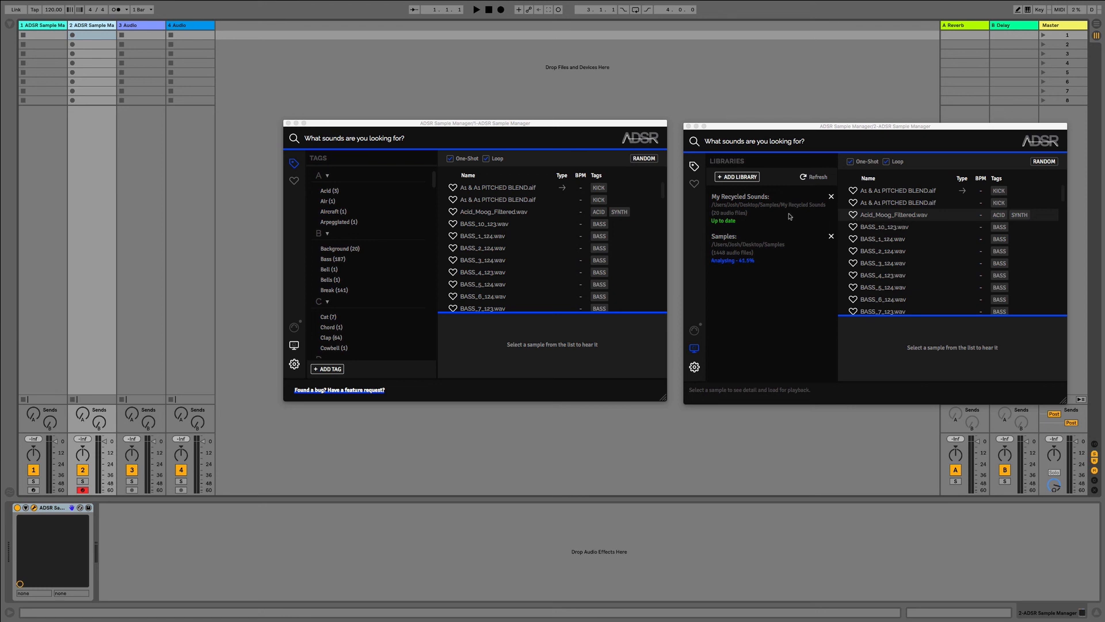
pyautogui.click(737, 176)
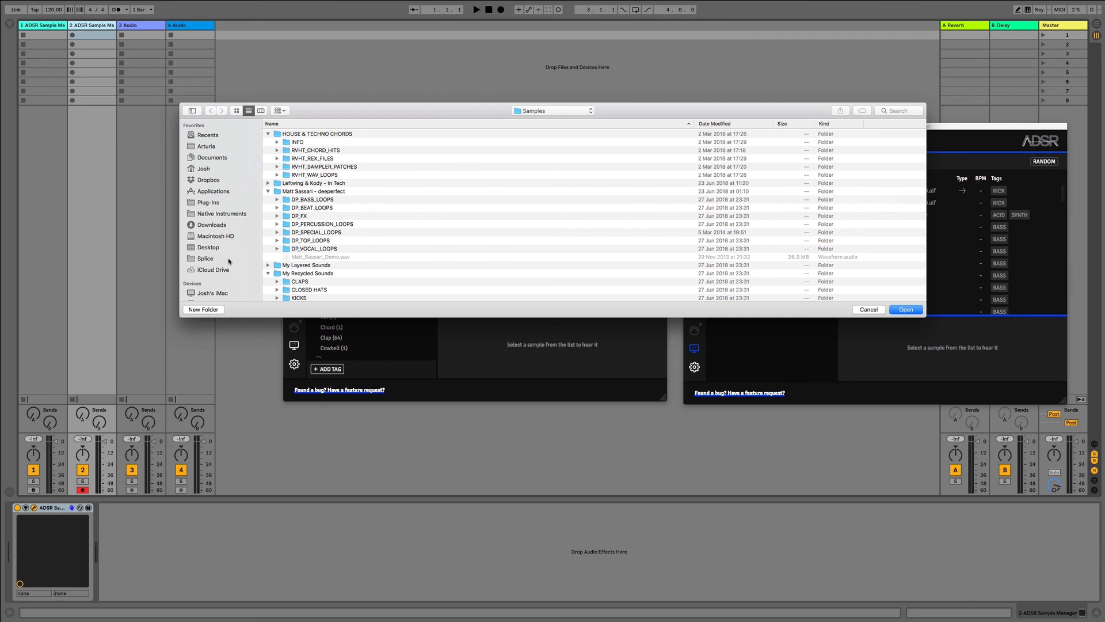
pyautogui.click(205, 258)
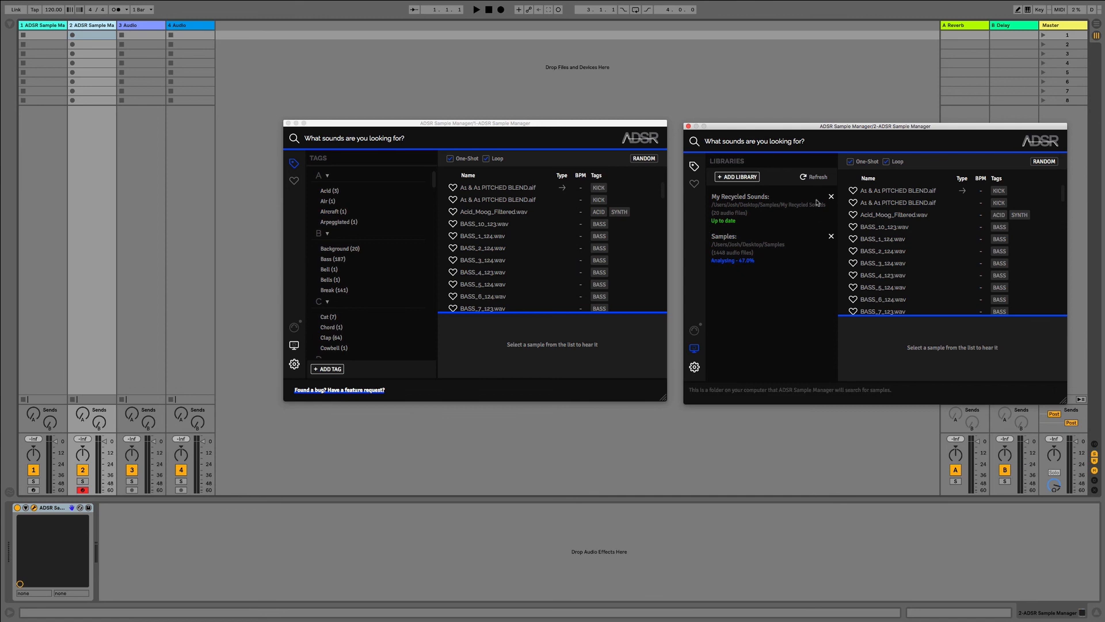
pyautogui.click(816, 176)
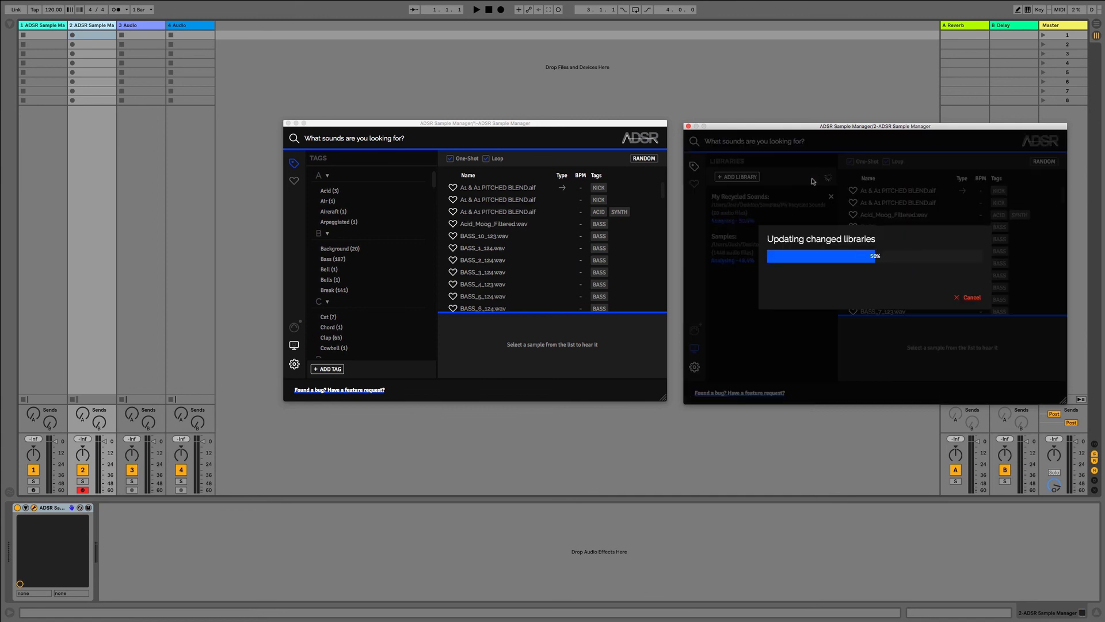